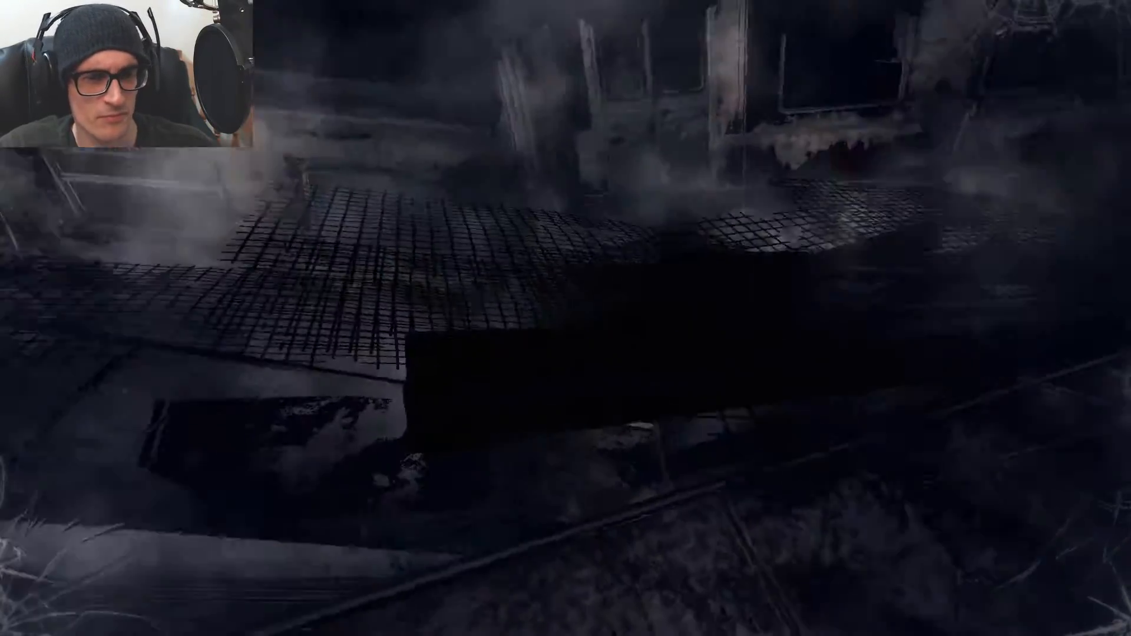
mouse_move(566, 318)
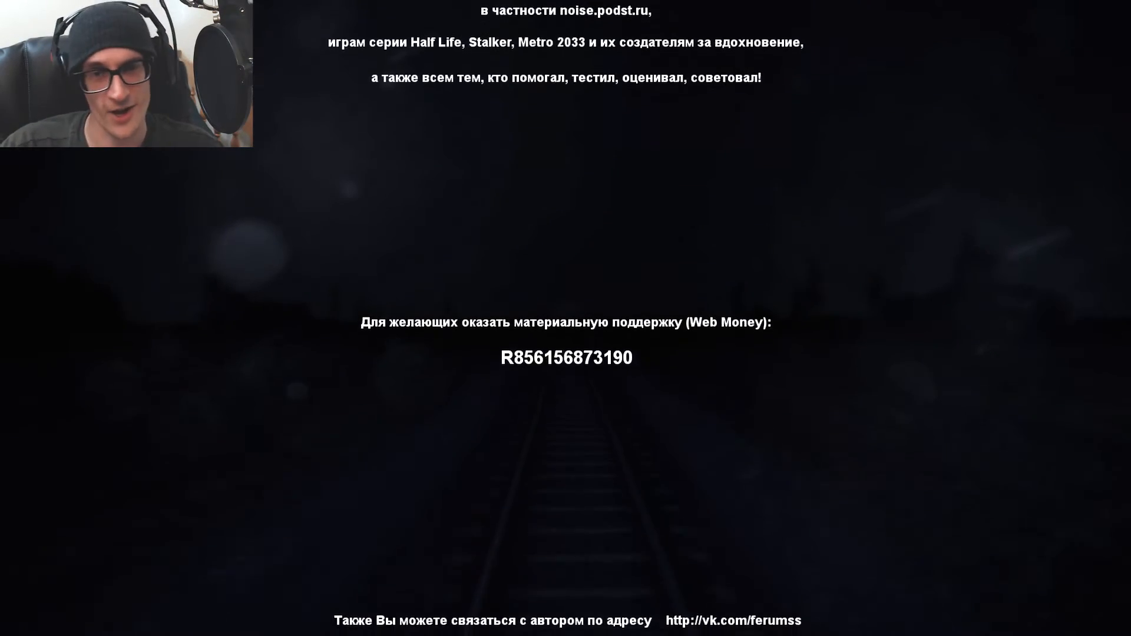
scroll("up", 3)
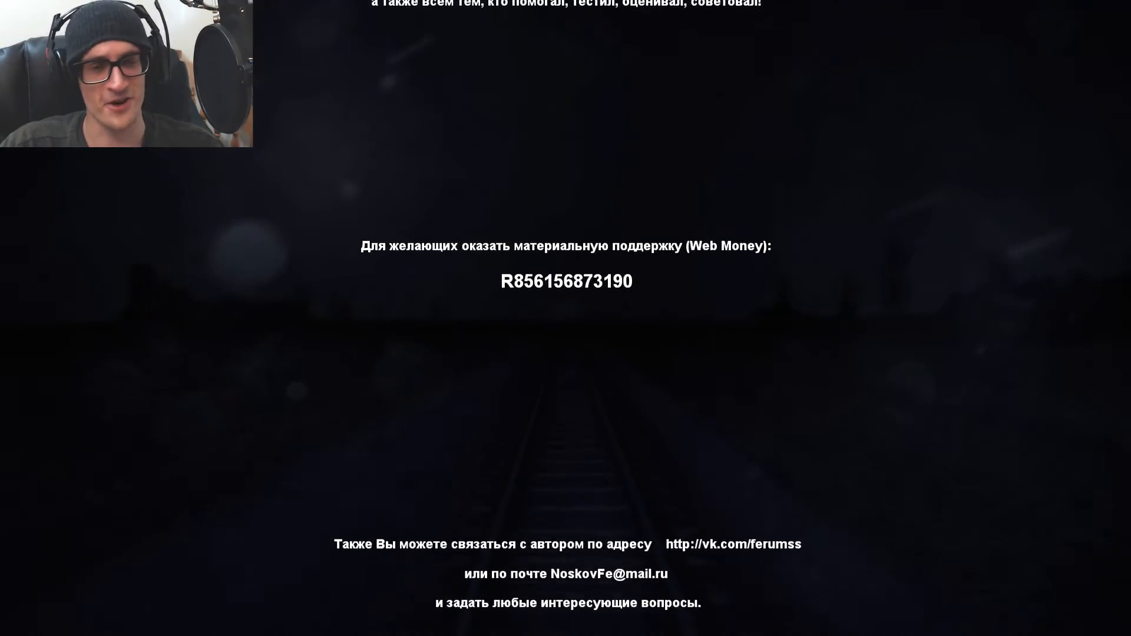